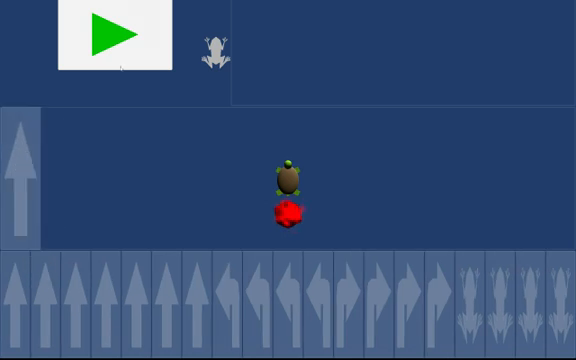
Run the single forward card, then run the forward-then-left-turn sequence
left_click(110, 37)
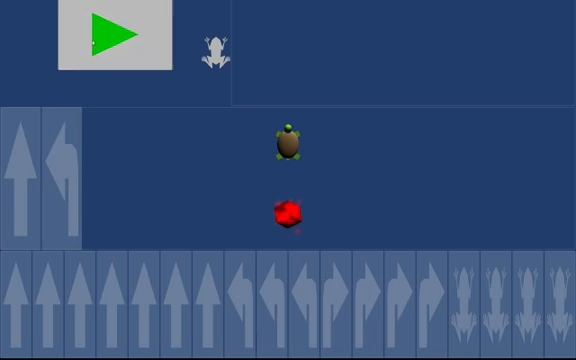
left_click(111, 36)
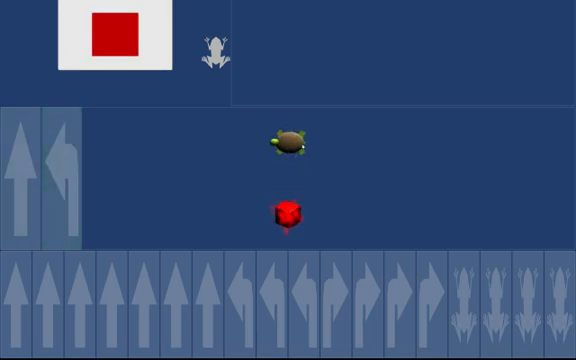
Run the two left turns, then left, left, forward to reach the gem, and stop
left_click(110, 37)
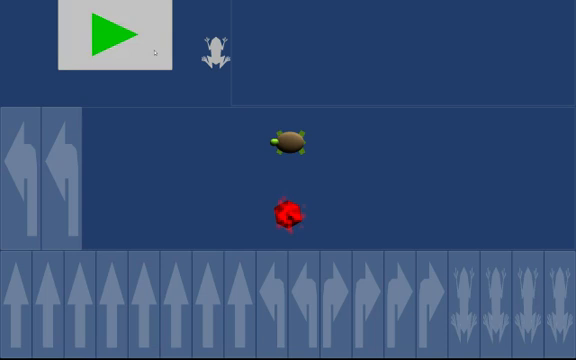
left_click(114, 38)
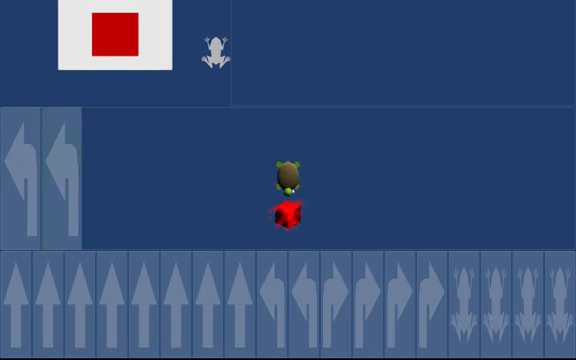
left_click(112, 37)
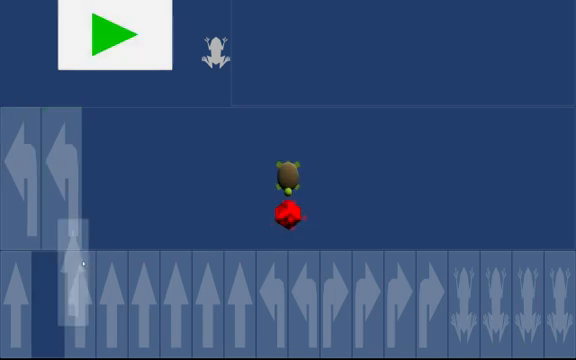
left_click(113, 35)
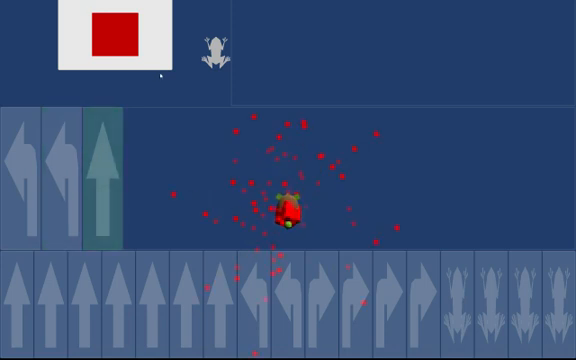
left_click(108, 40)
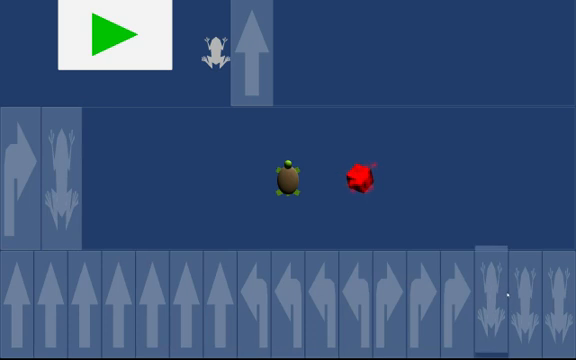
Run right turn plus two forward frog calls to collect the gem, then stop
left_click(110, 37)
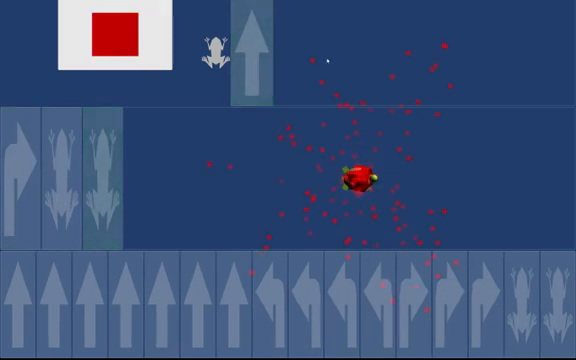
left_click(115, 38)
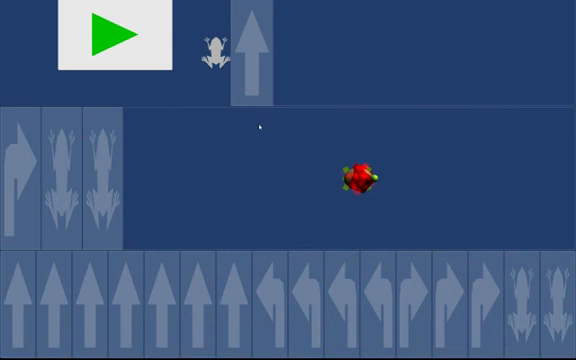
left_click(113, 37)
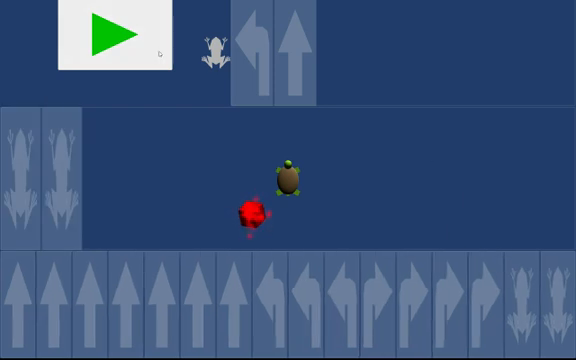
Run two calls of the left-then-forward frog function and stop once the gem is collected
left_click(113, 36)
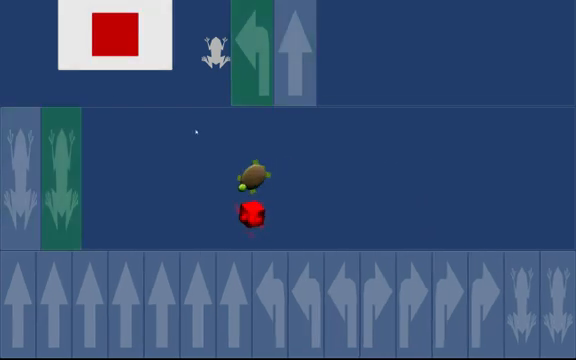
left_click(110, 40)
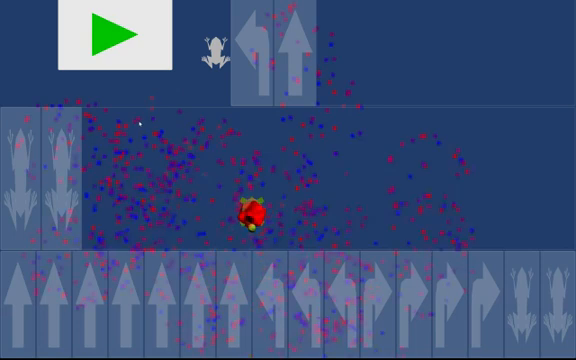